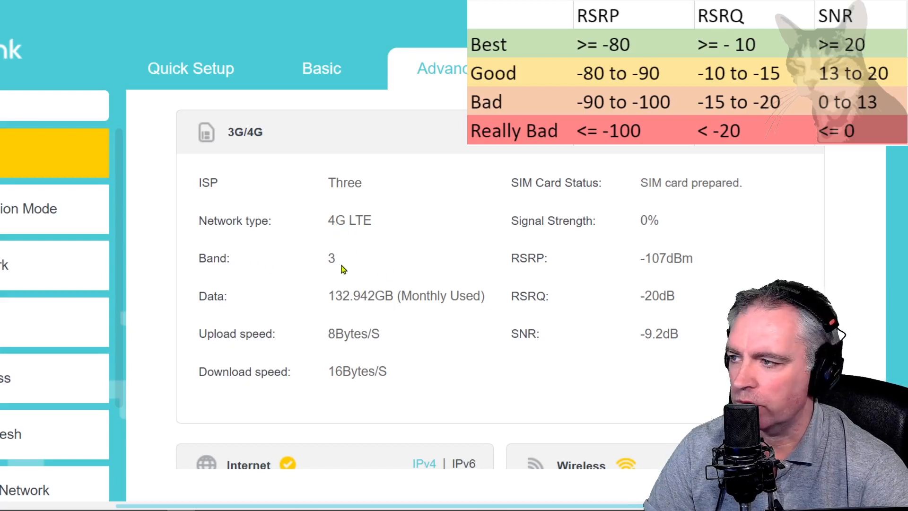
{"action": "mouse_move", "coordinate": [536, 268]}
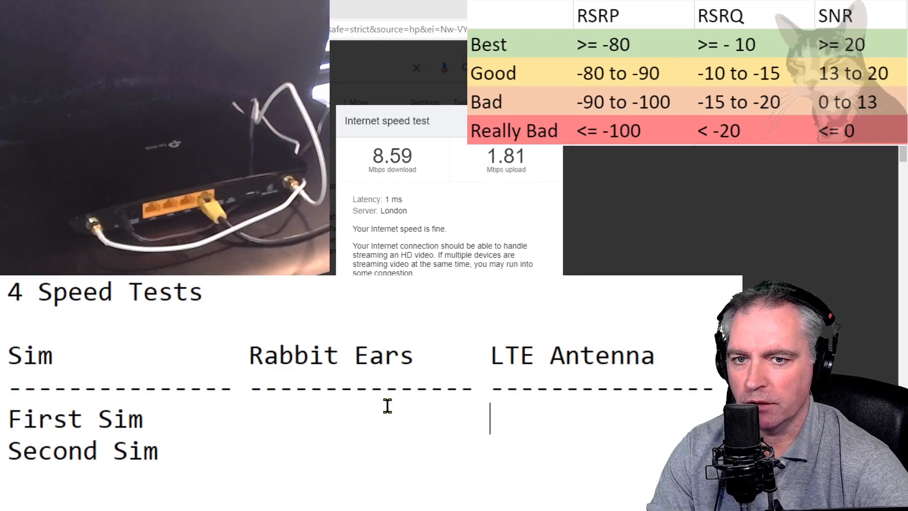
Type 8.59/1.81 into the First Sim row's LTE Antenna cell
{"action": "type", "text": "8.59"}
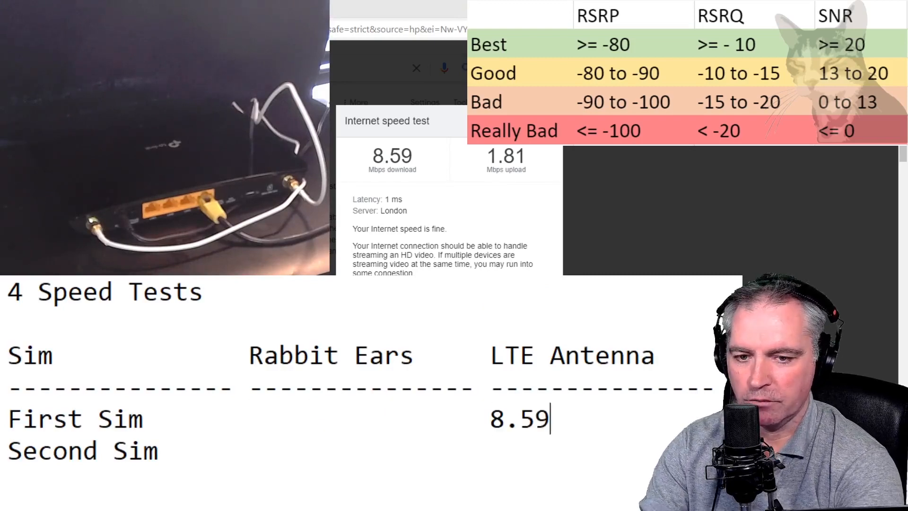
{"action": "type", "text": "/"}
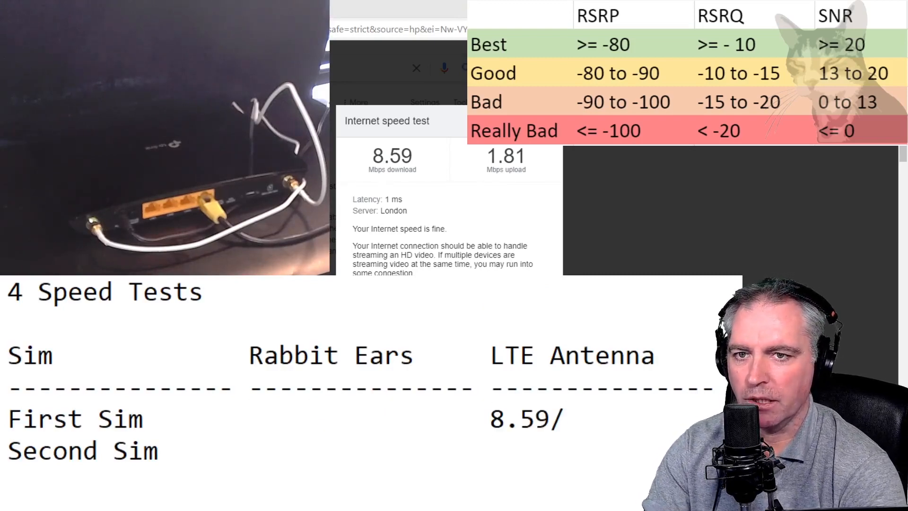
{"action": "type", "text": "1.81"}
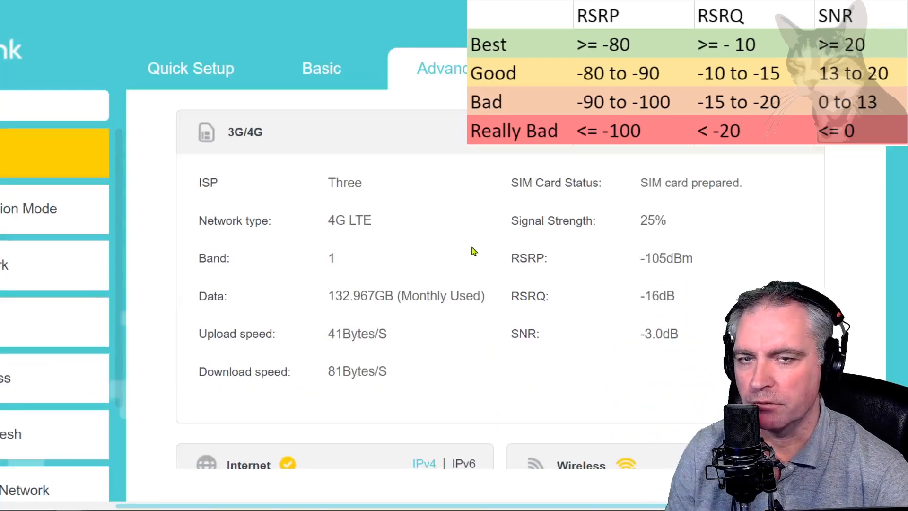
{"action": "mouse_move", "coordinate": [568, 275]}
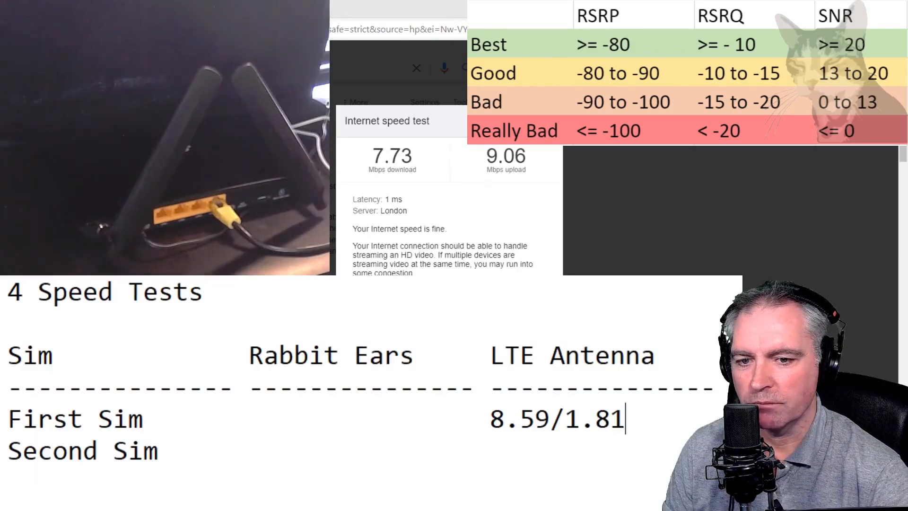
Type 7.73/9.06 into the First Sim row's Rabbit Ears cell
{"action": "type", "text": "7"}
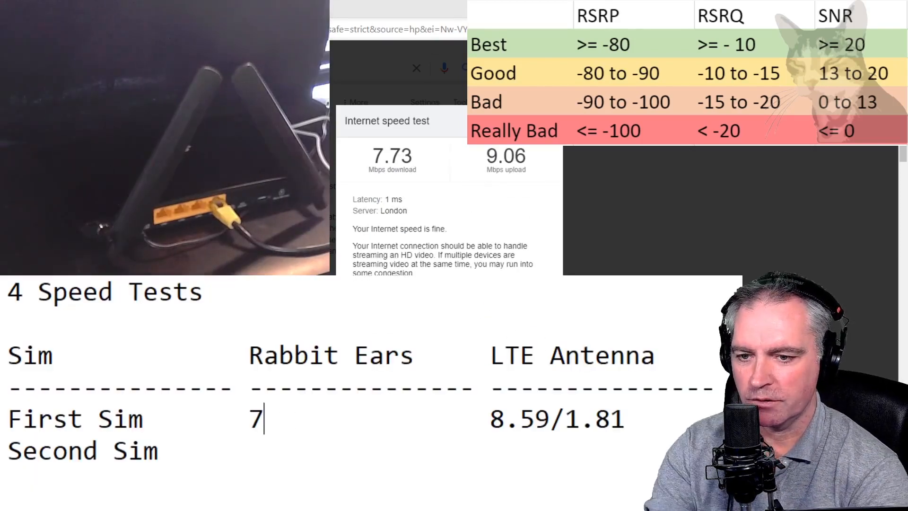
{"action": "type", "text": ".73"}
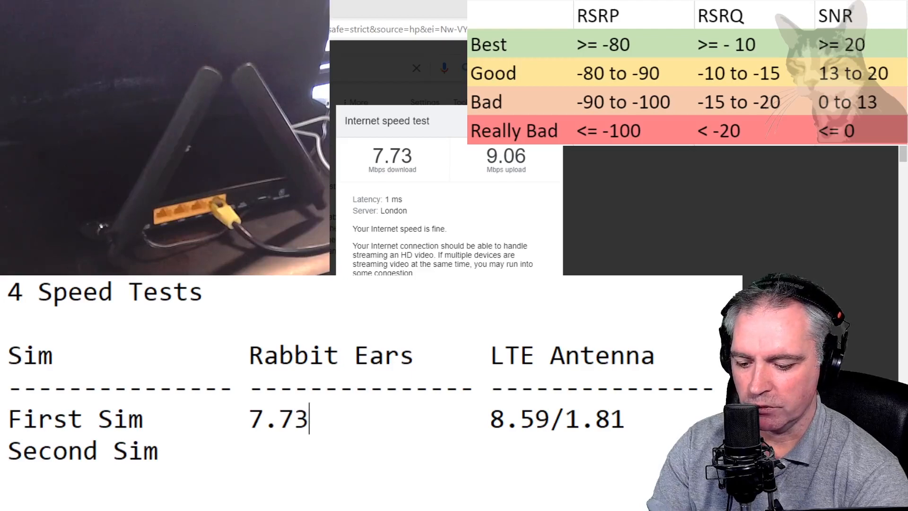
{"action": "type", "text": "/9.06"}
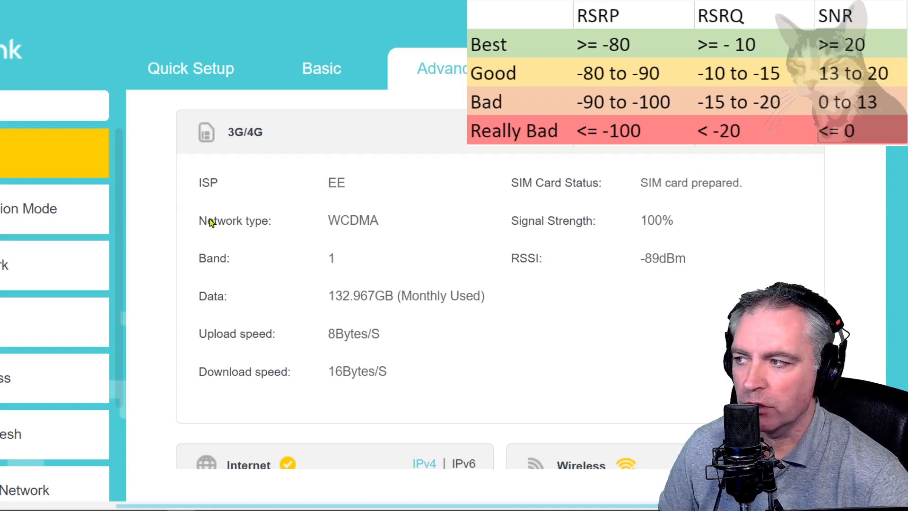
{"action": "mouse_move", "coordinate": [353, 232]}
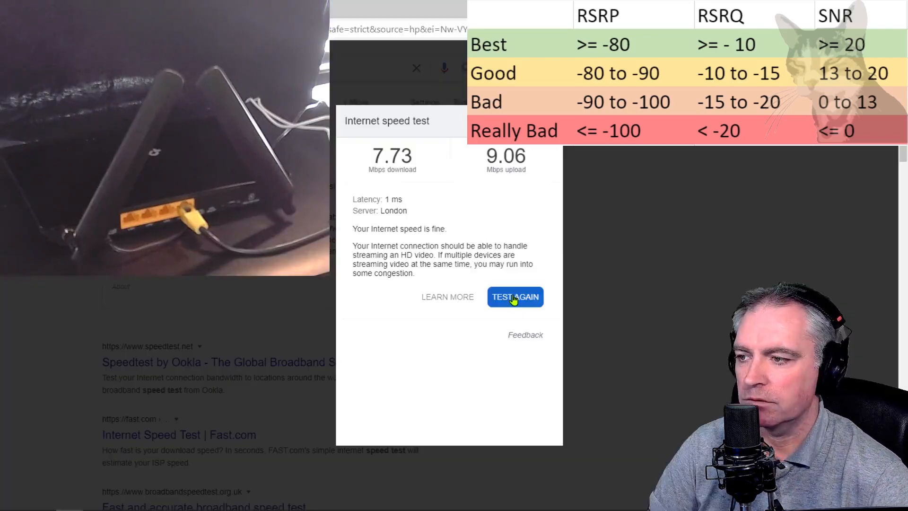
Rerun Google's speed test, which reports 1.50 Mbps down and 1.67 Mbps up
{"action": "left_click", "coordinate": [514, 297]}
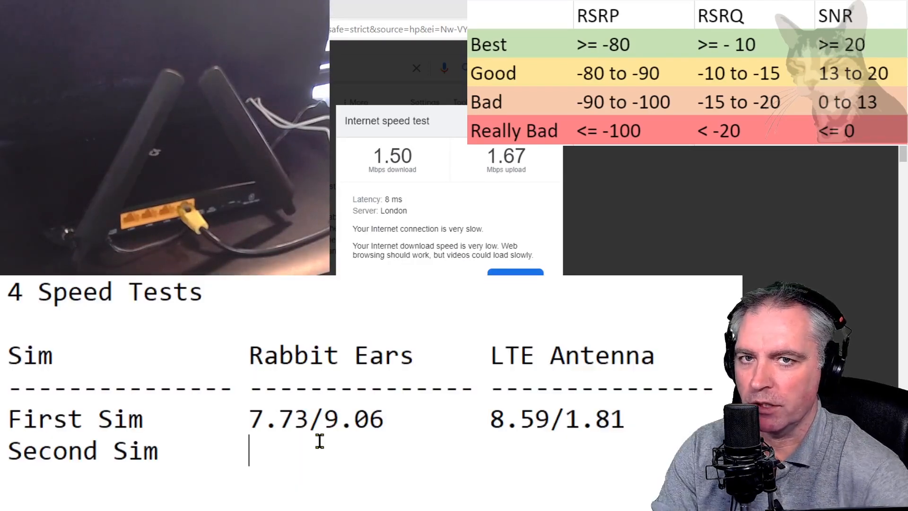
Type 1.50/1.67 into the Second Sim row's Rabbit Ears cell
{"action": "type", "text": "1.50/1."}
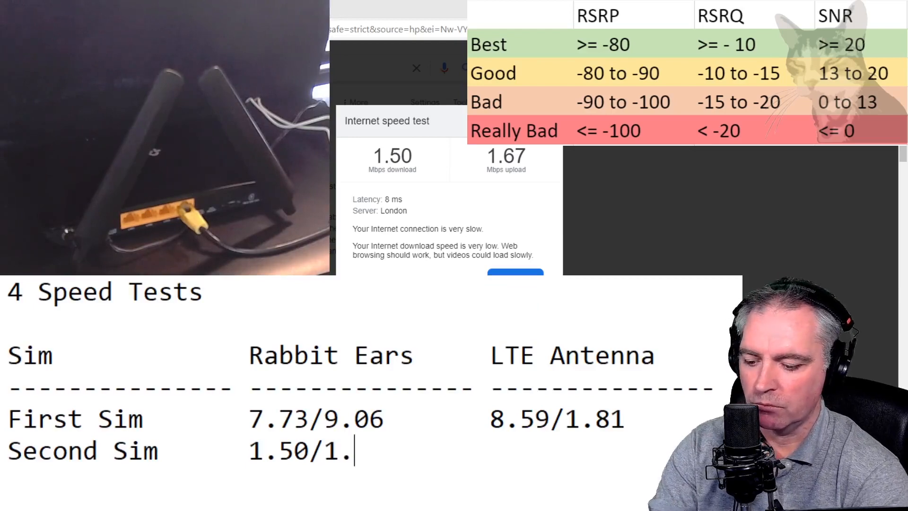
{"action": "type", "text": "67"}
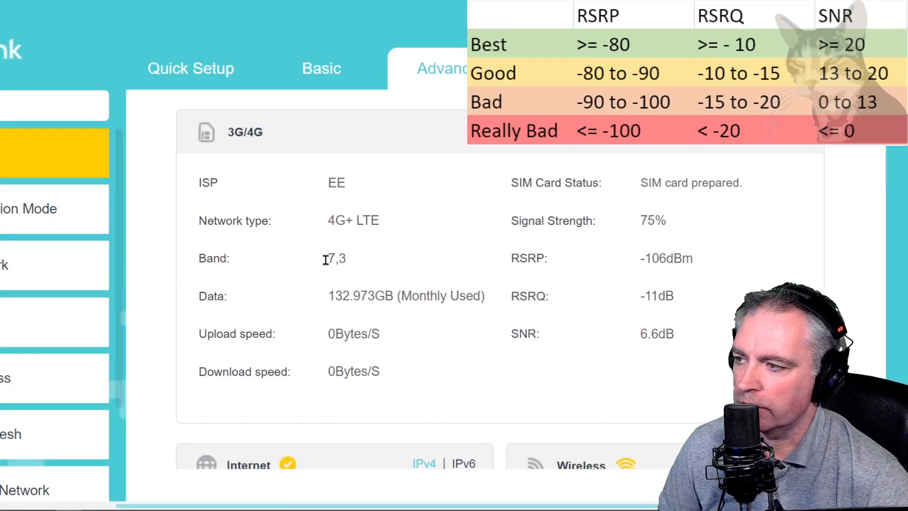
{"action": "left_click", "coordinate": [328, 258]}
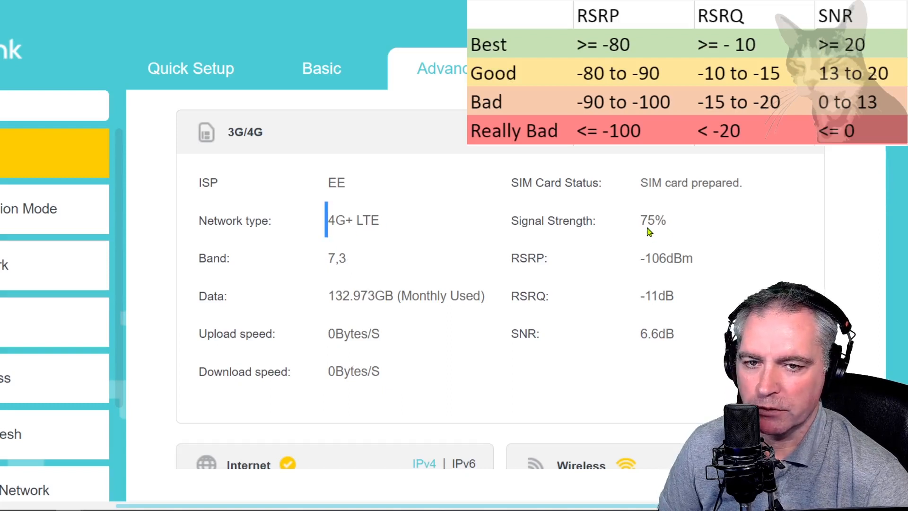
{"action": "mouse_move", "coordinate": [547, 307]}
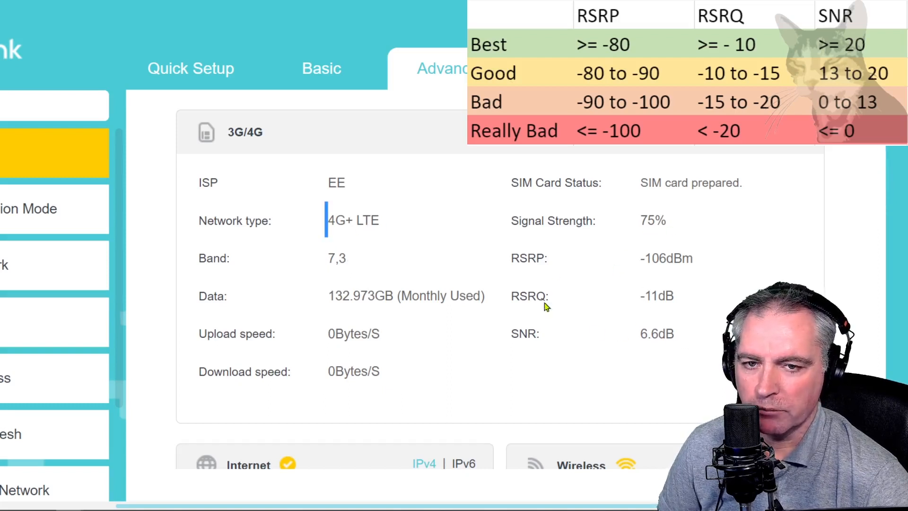
{"action": "mouse_move", "coordinate": [536, 283]}
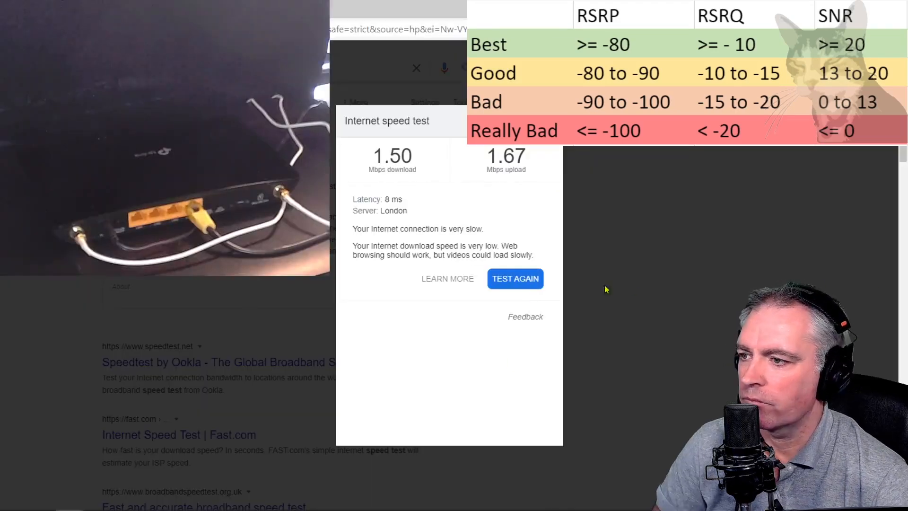
Enter 21.4/12.3 in the Second Sim LTE Antenna cell and select the 12.3 figure
{"action": "left_click", "coordinate": [514, 278]}
{"action": "type", "text": "Second Sim      1.50/1.67       2"}
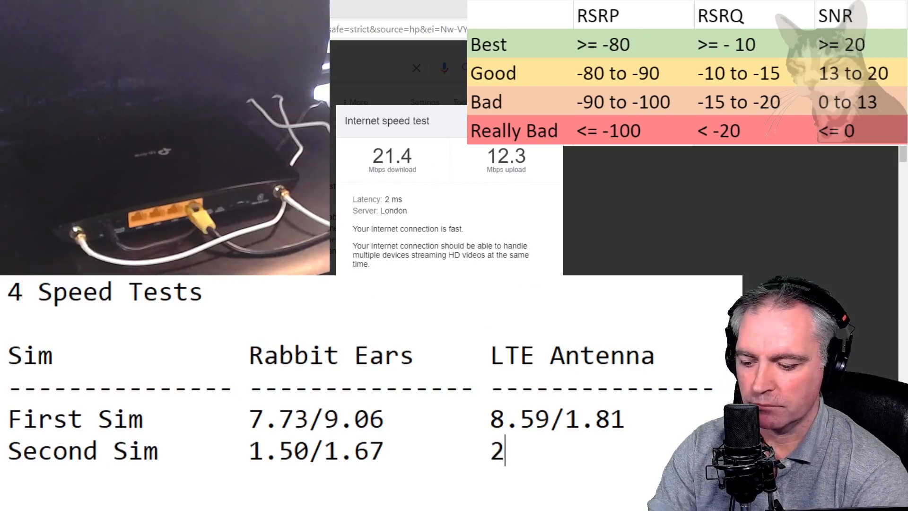
{"action": "type", "text": "1.4/1"}
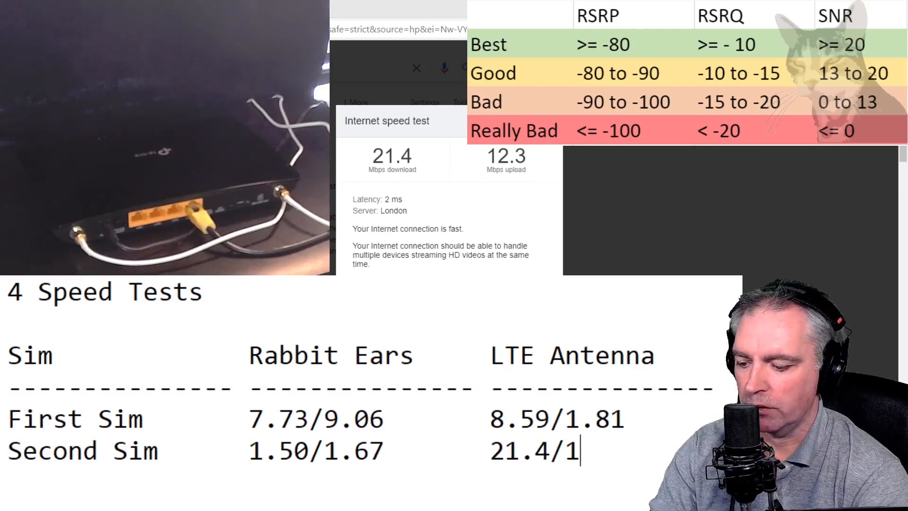
{"action": "type", "text": "2.3"}
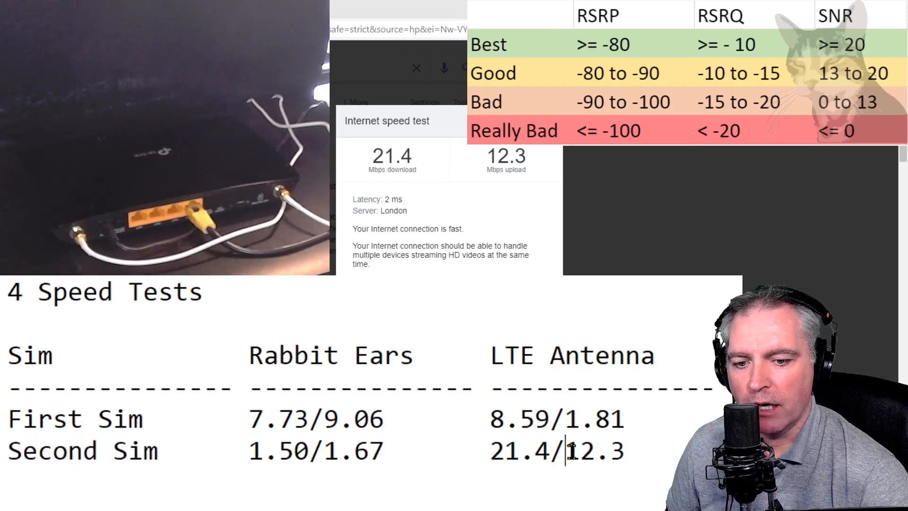
{"action": "double_click", "coordinate": [596, 452]}
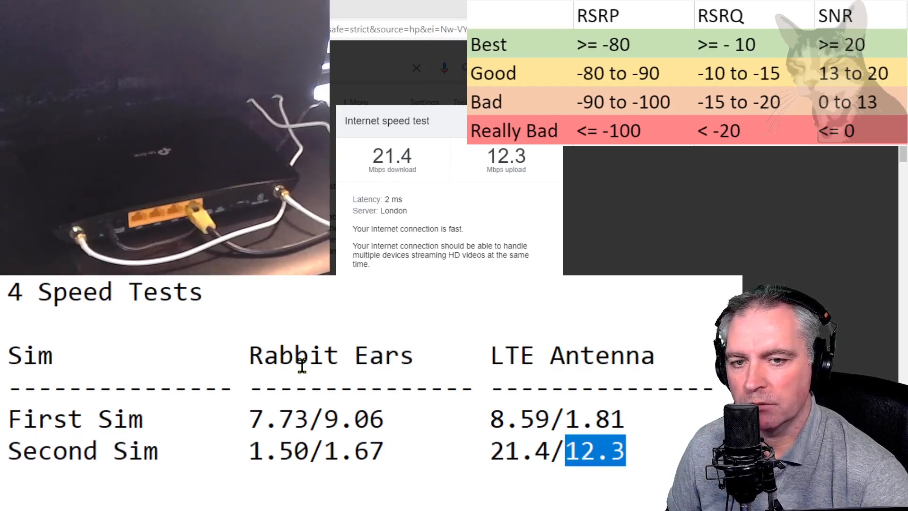